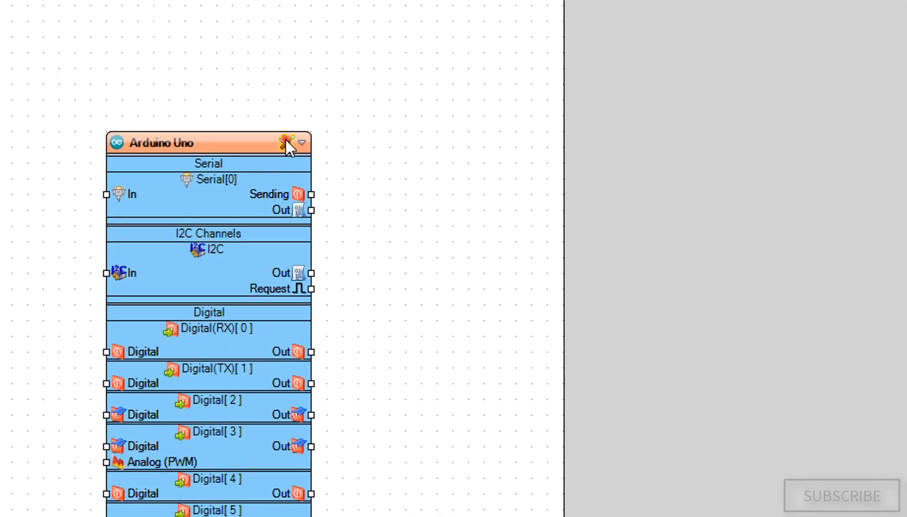
Confirm Arduino Uno as the board type in the BoardType dialog
click(287, 143)
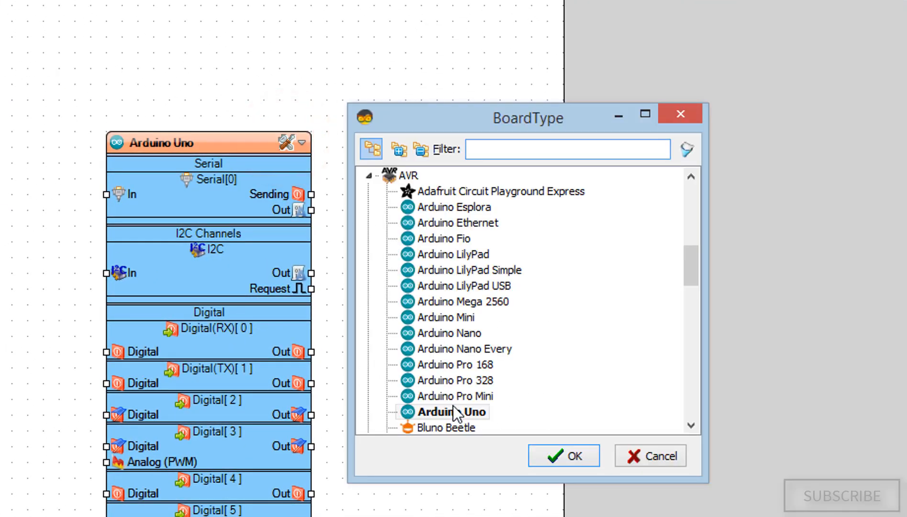
click(563, 456)
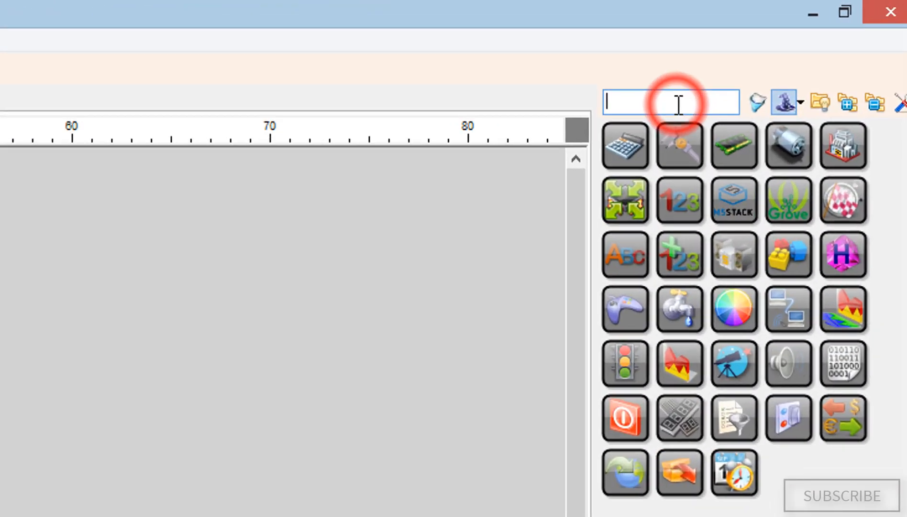
Find DetectEdge via a 'DETECT EDGE' search and place it on the diagram
text(DETEC)
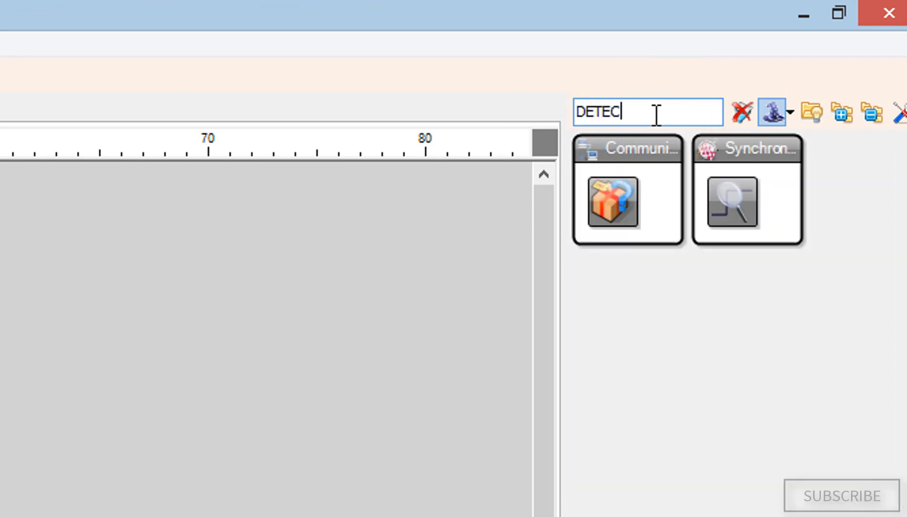
text(EDGE)
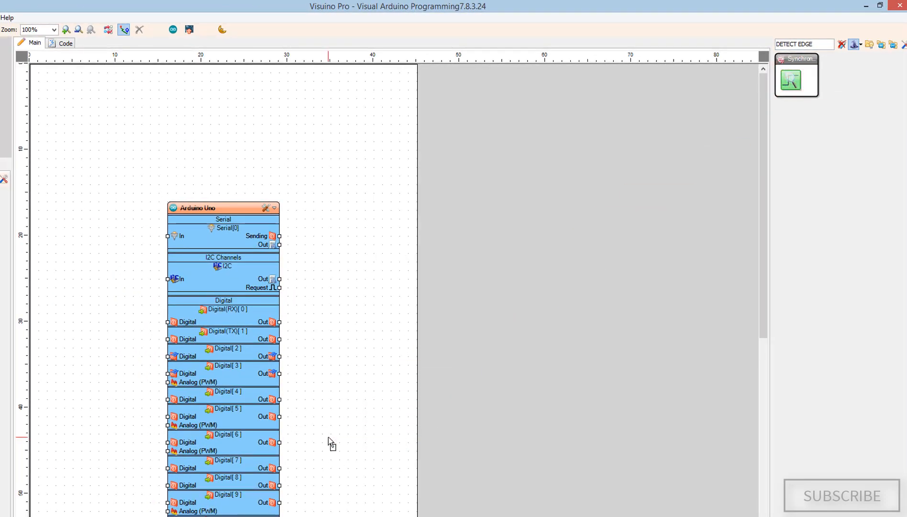
drag(797, 75, 356, 446)
text(C)
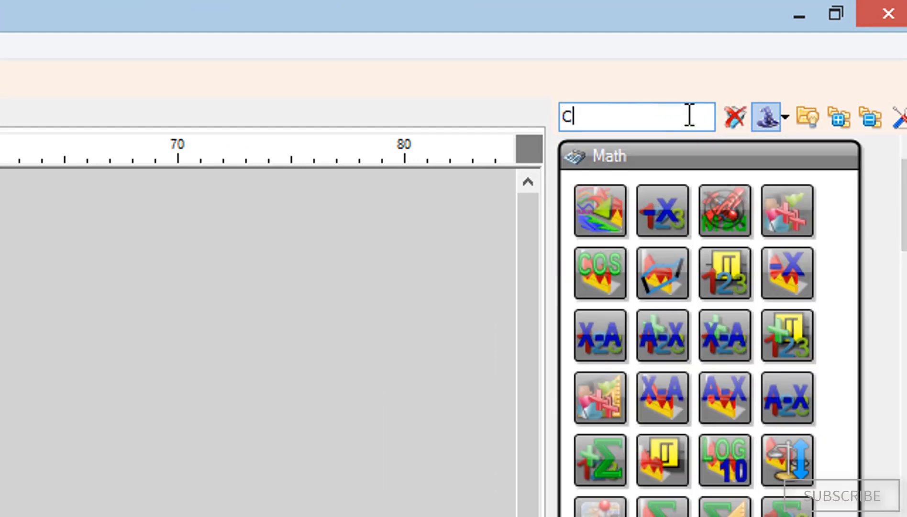
Place a Counter component (Counter1) and review its Min limit property
text(OUNTER)
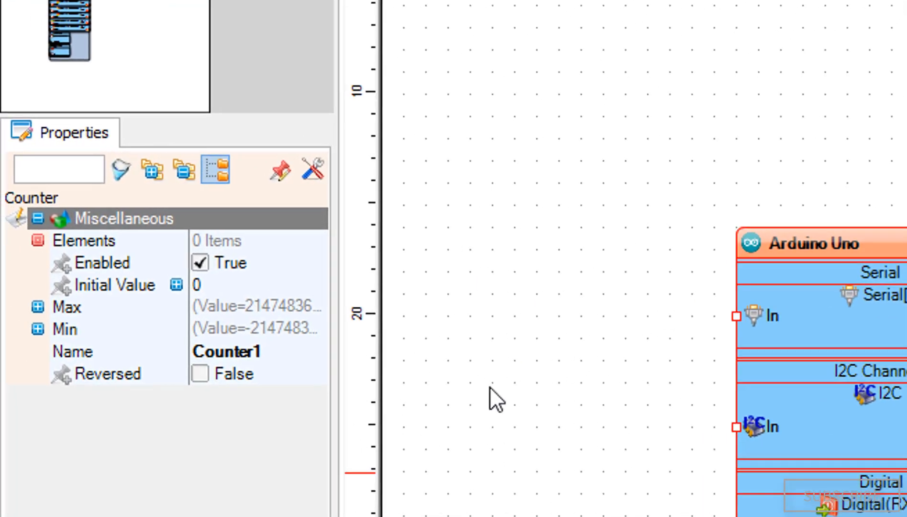
click(66, 328)
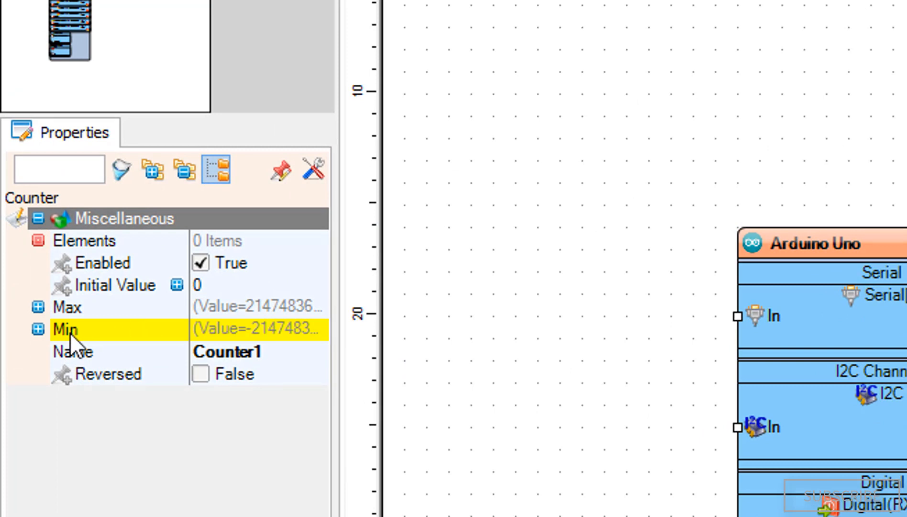
click(37, 328)
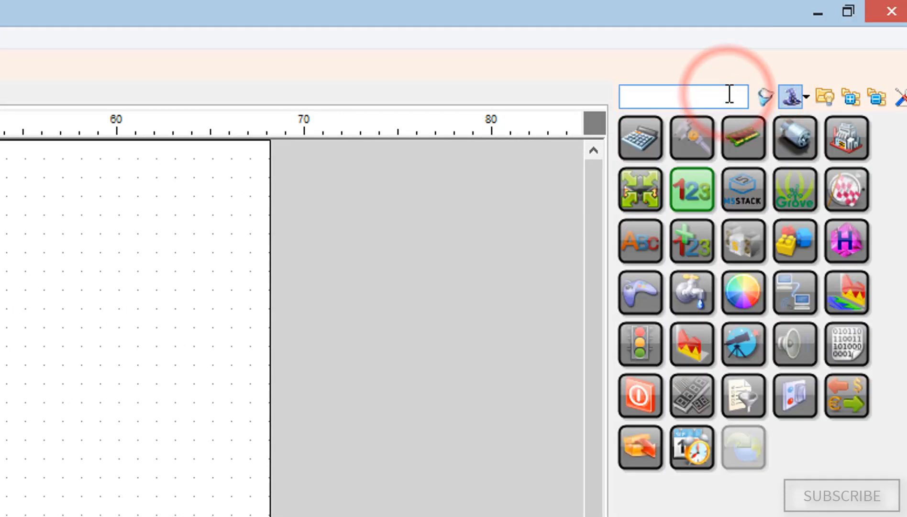
Find the SSD1306 I2C OLED display via an 'OLED' search and add it as DisplayOLED1
text(OLED)
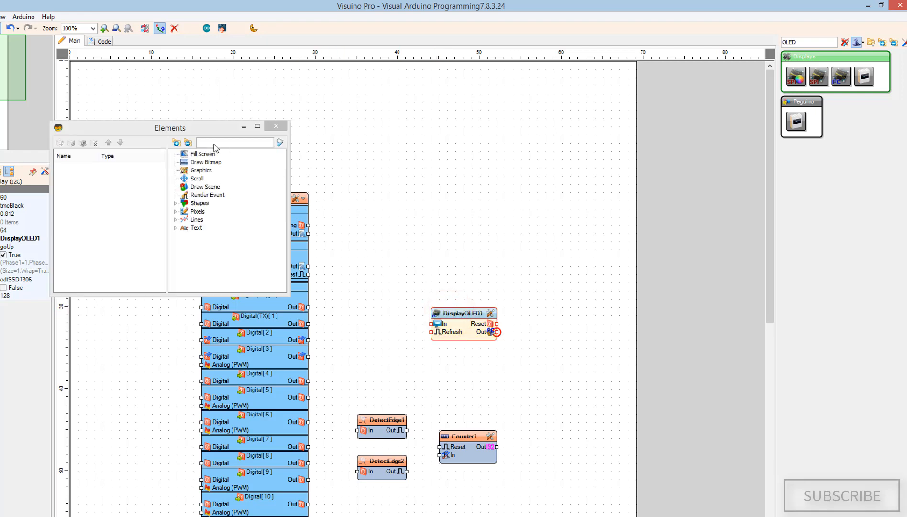
Add a Text Field1 element to DisplayOLED1 and set its Size to 2
click(258, 125)
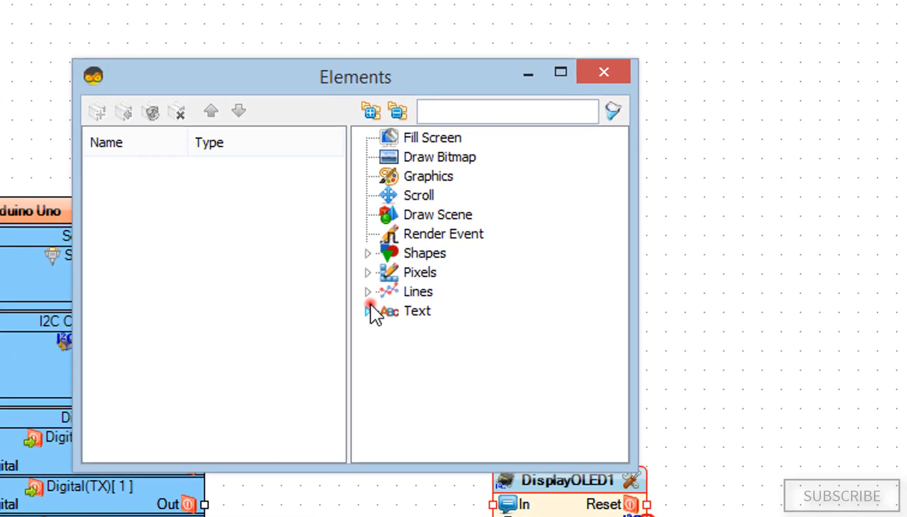
click(368, 311)
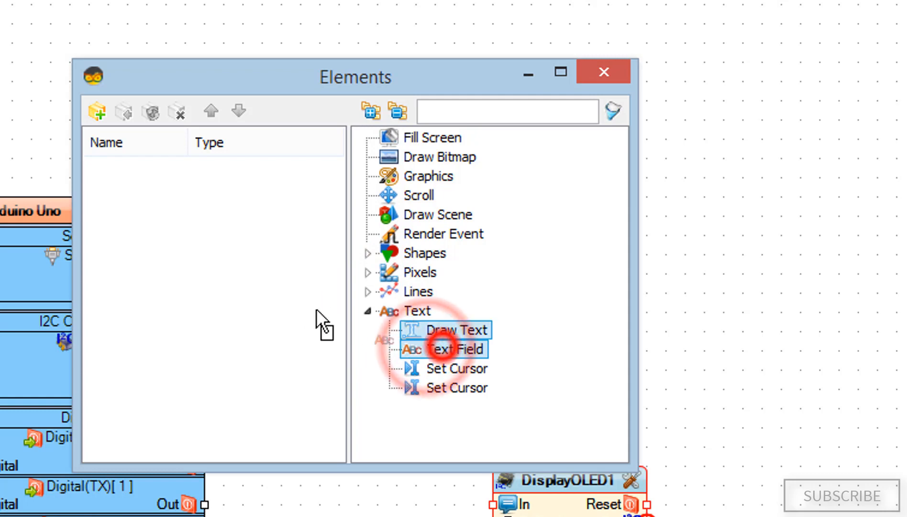
click(452, 349)
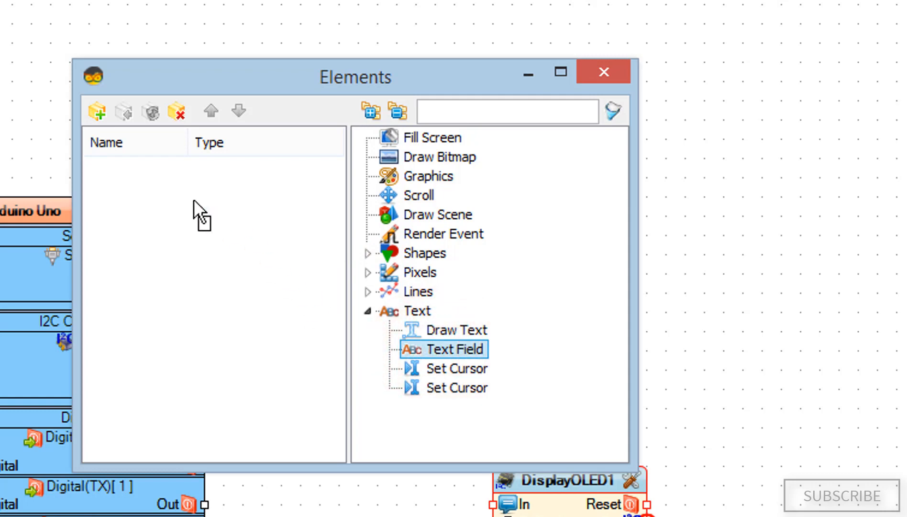
double_click(454, 348)
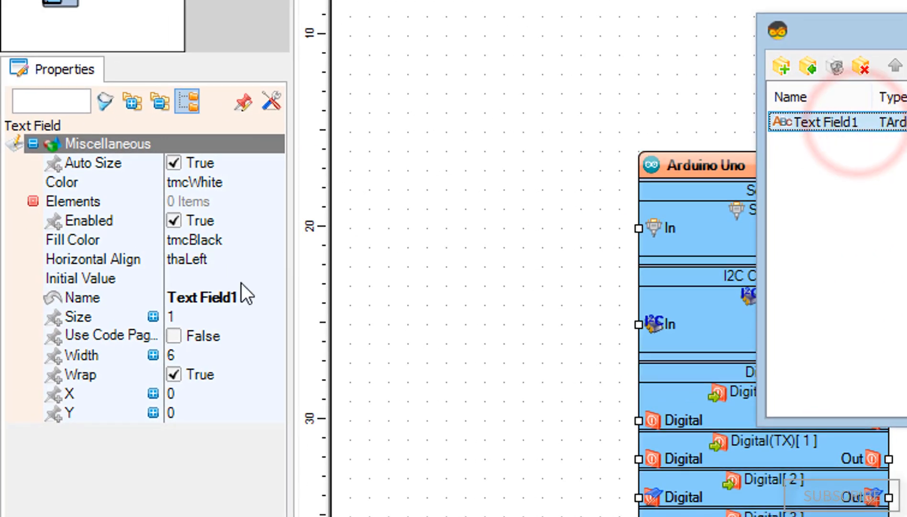
click(78, 317)
text(2)
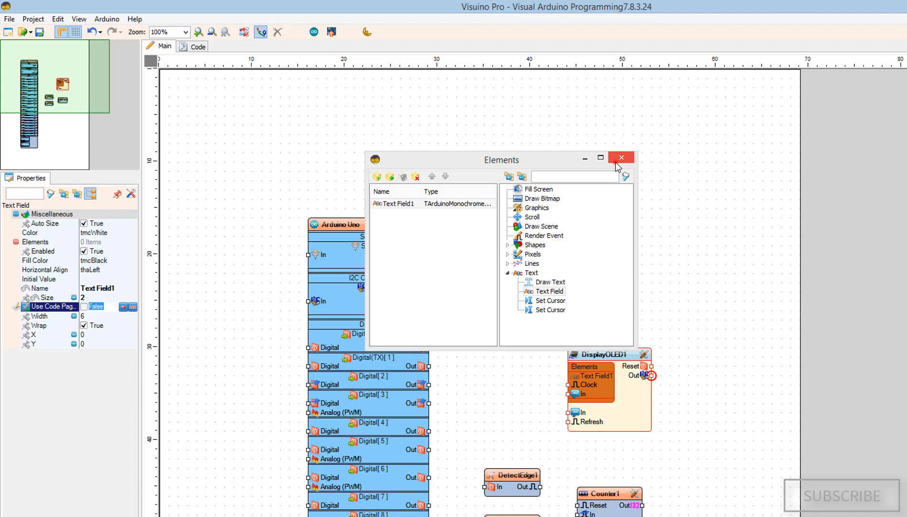
click(621, 157)
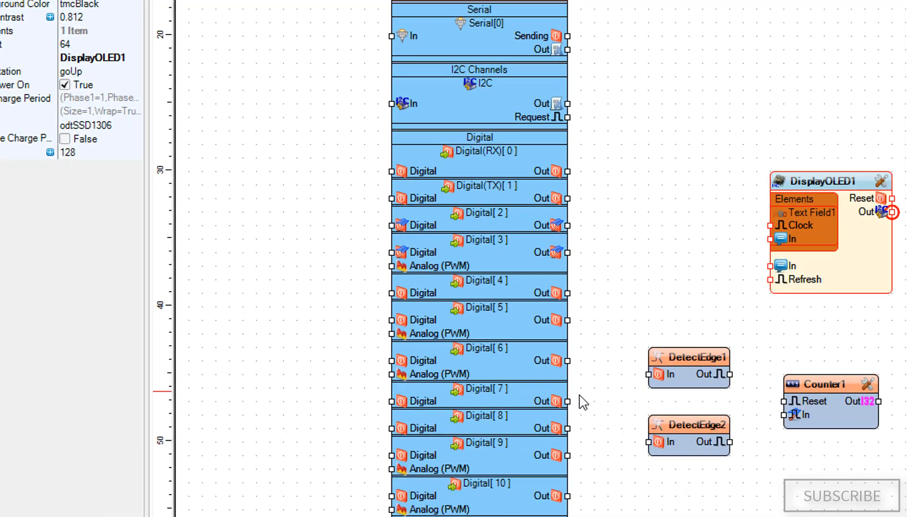
Wire Digital[7]/[8] to DetectEdge1/2, DetectEdge1 to Counter1 In, and display Out to the I2C bus
drag(565, 401, 650, 374)
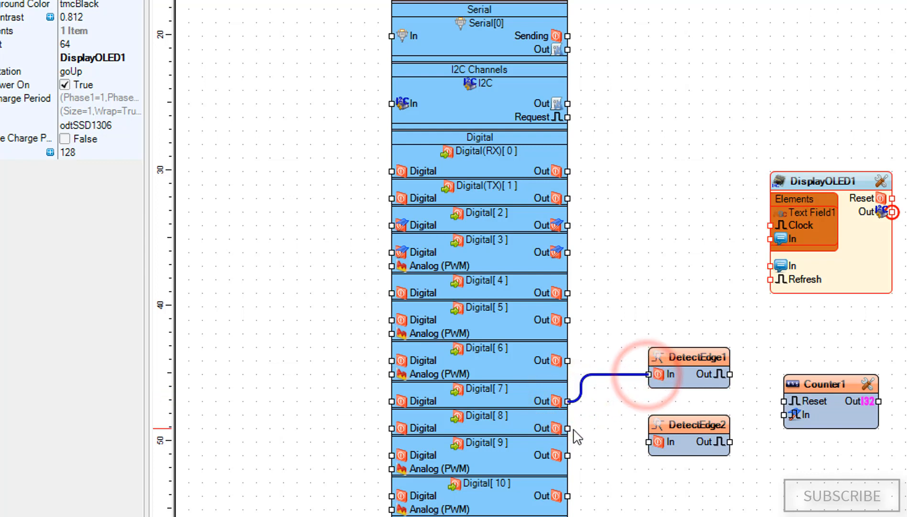
drag(564, 428, 651, 442)
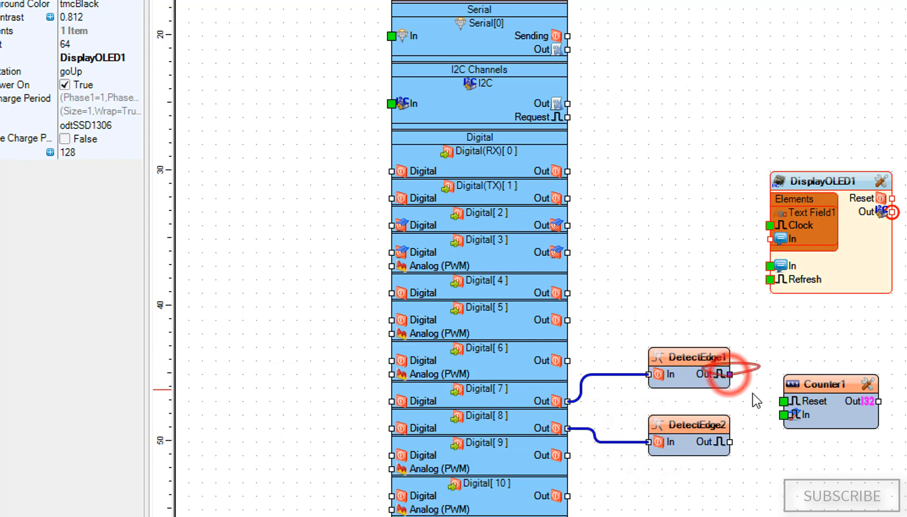
drag(732, 375, 784, 400)
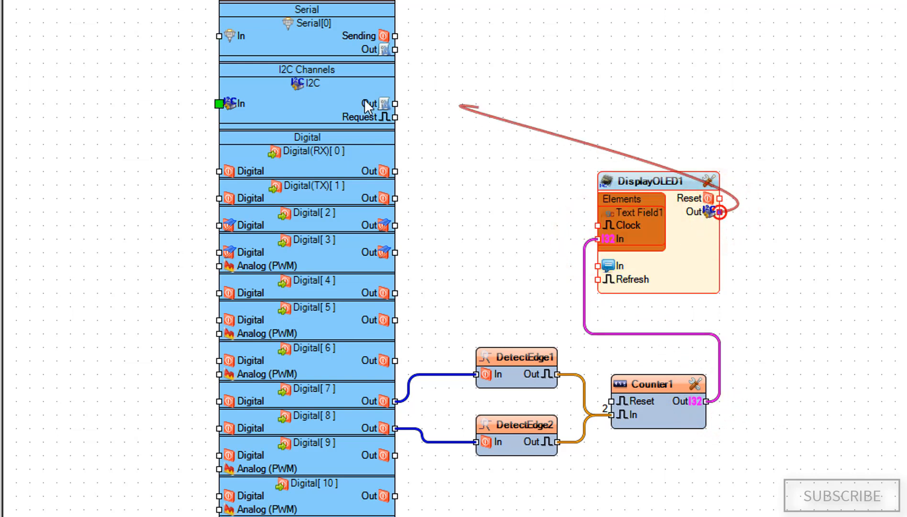
drag(720, 212, 219, 104)
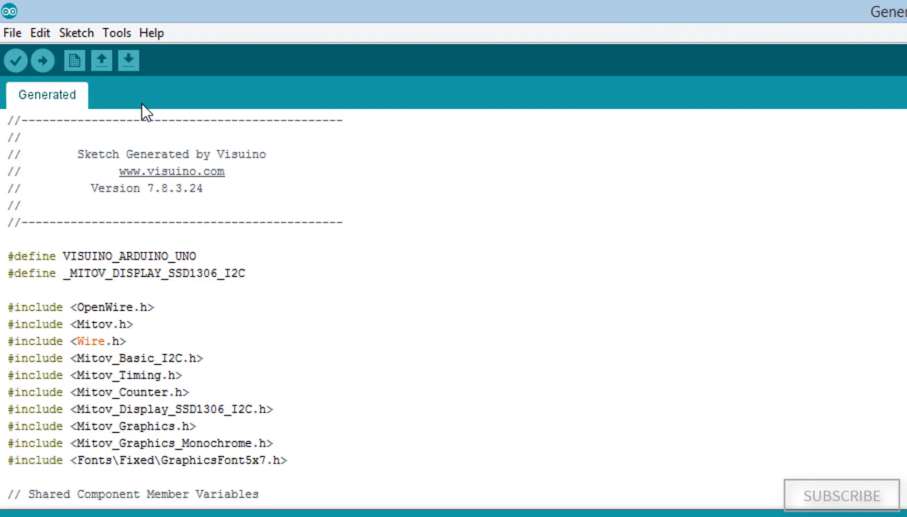
Upload the Visuino-generated sketch to the Uno from Arduino IDE
click(42, 60)
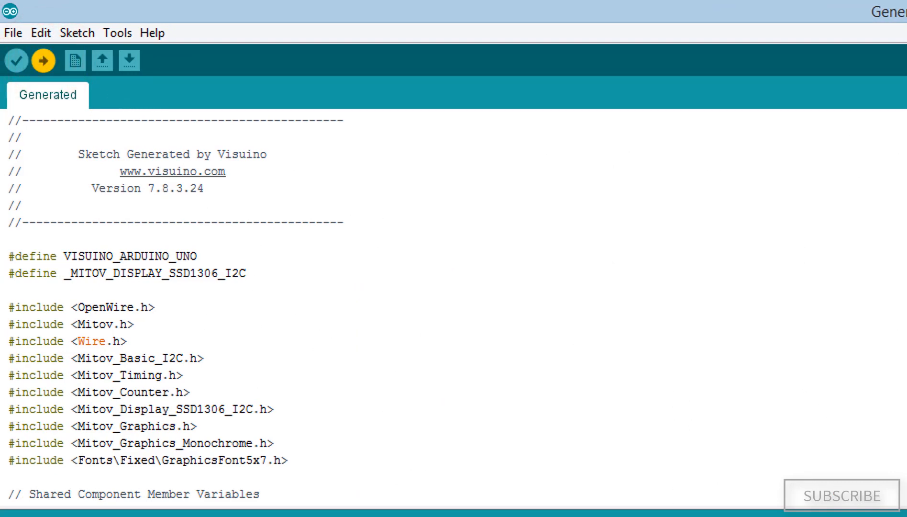